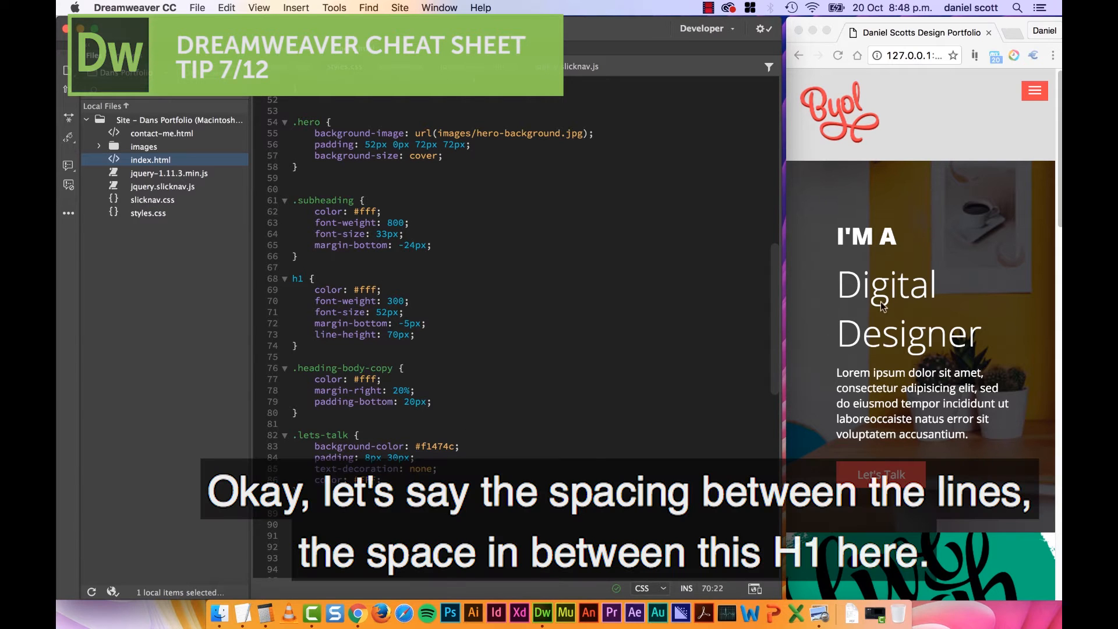
{"action": "mouse_move", "coordinate": [902, 319]}
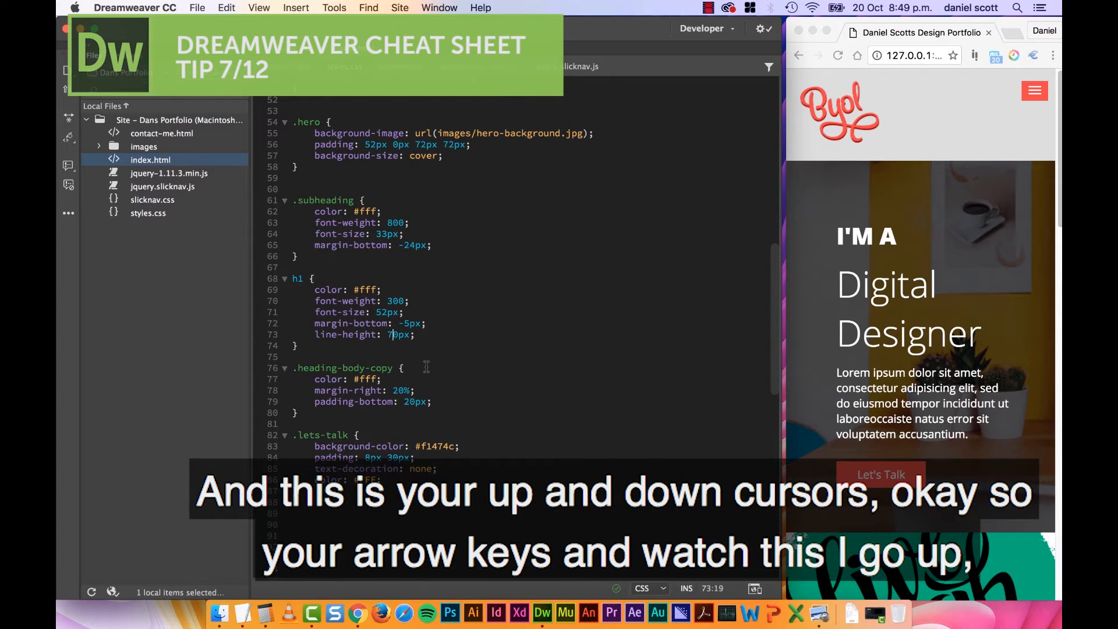
Step the h1 line-height from 70px down to 60px with the arrow key
{"action": "key", "text": "up"}
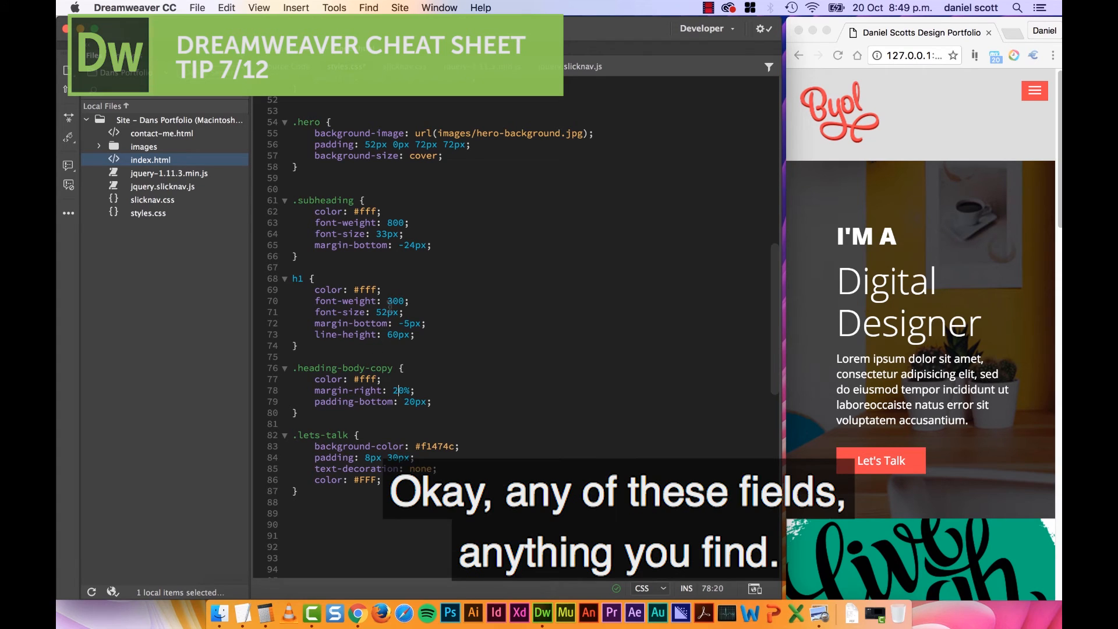
{"action": "left_click", "coordinate": [384, 312]}
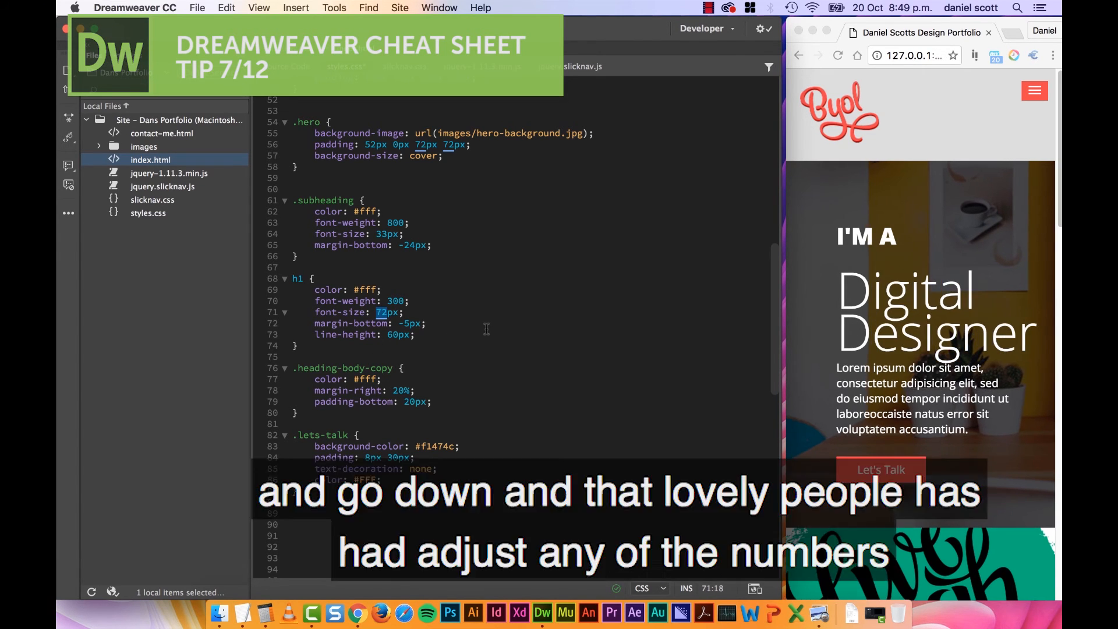
{"action": "type", "text": "52px"}
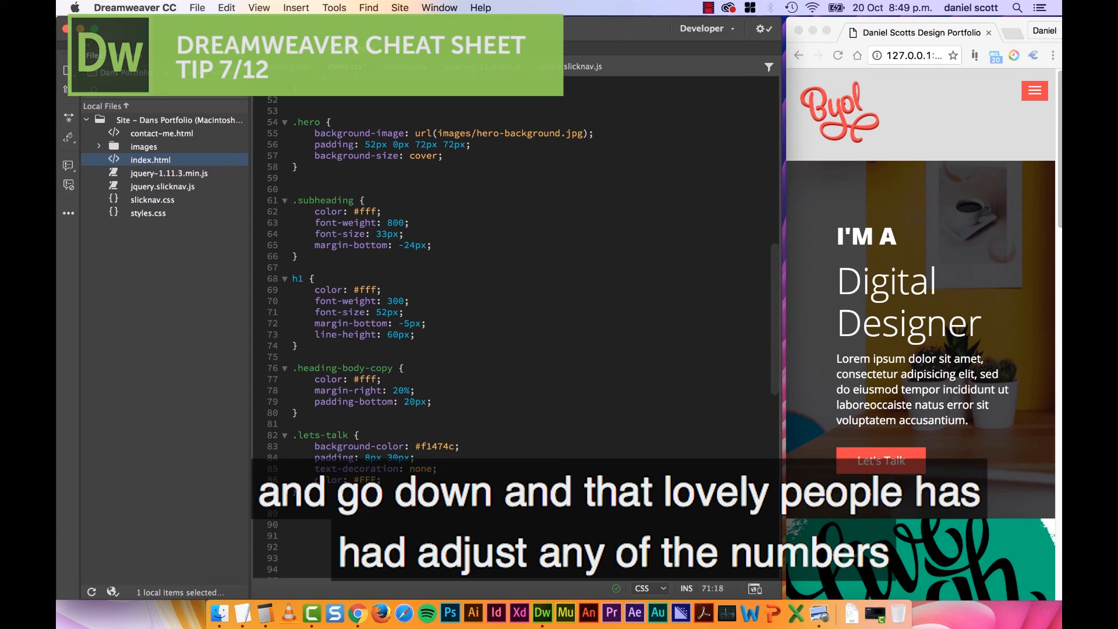